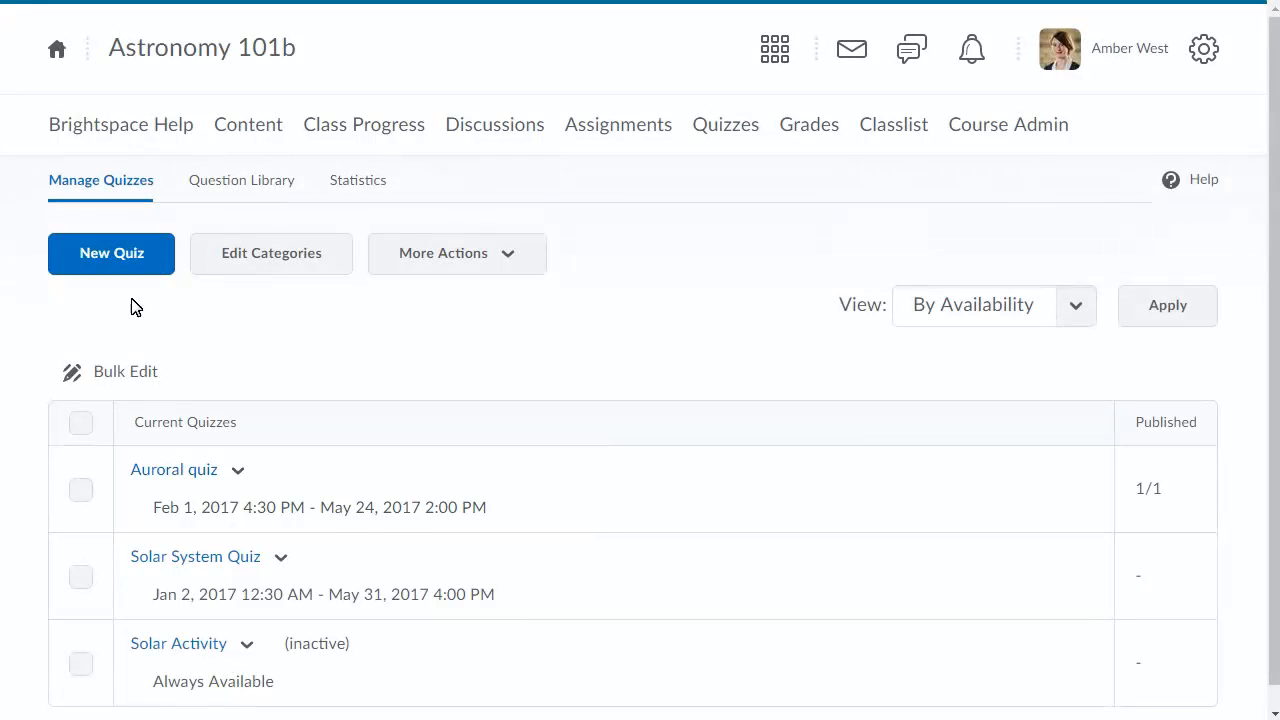
- Open the Auroral quiz from Manage Quizzes to edit its properties
{"action": "left_click", "coordinate": [174, 469]}
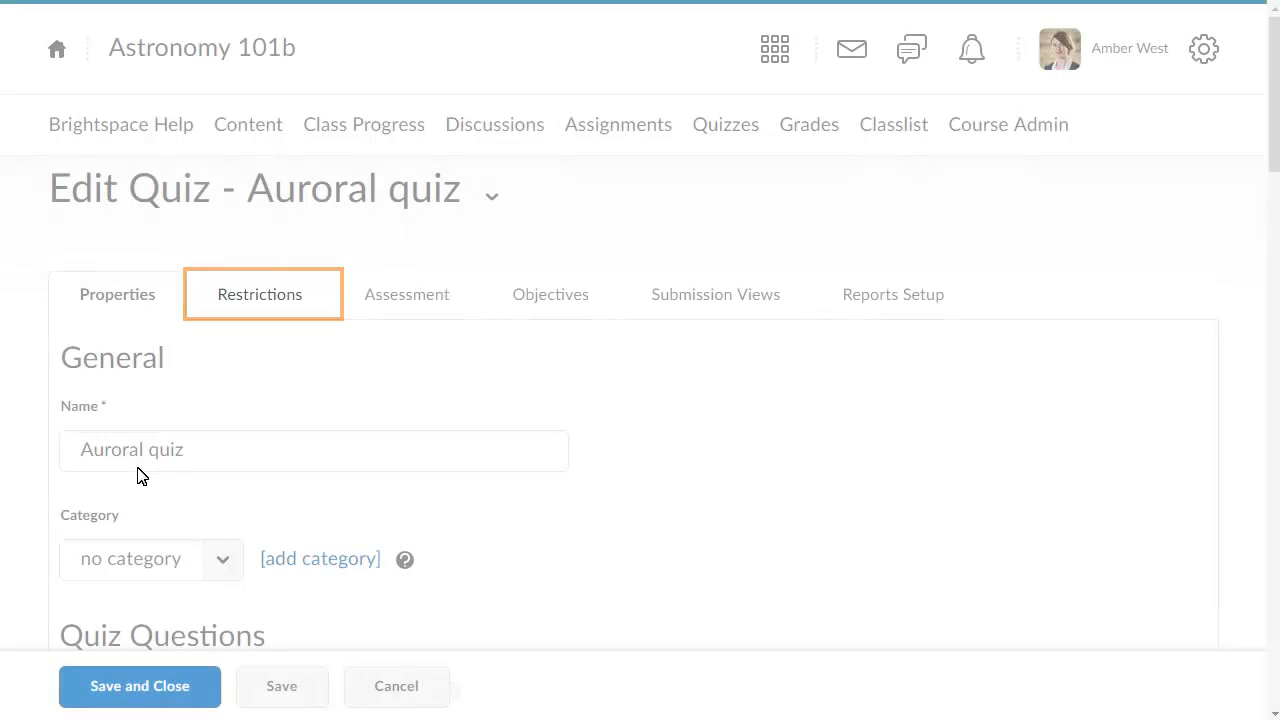
- Show the Restrictions tab and scroll to the empty Additional Release Conditions
{"action": "left_click", "coordinate": [259, 294]}
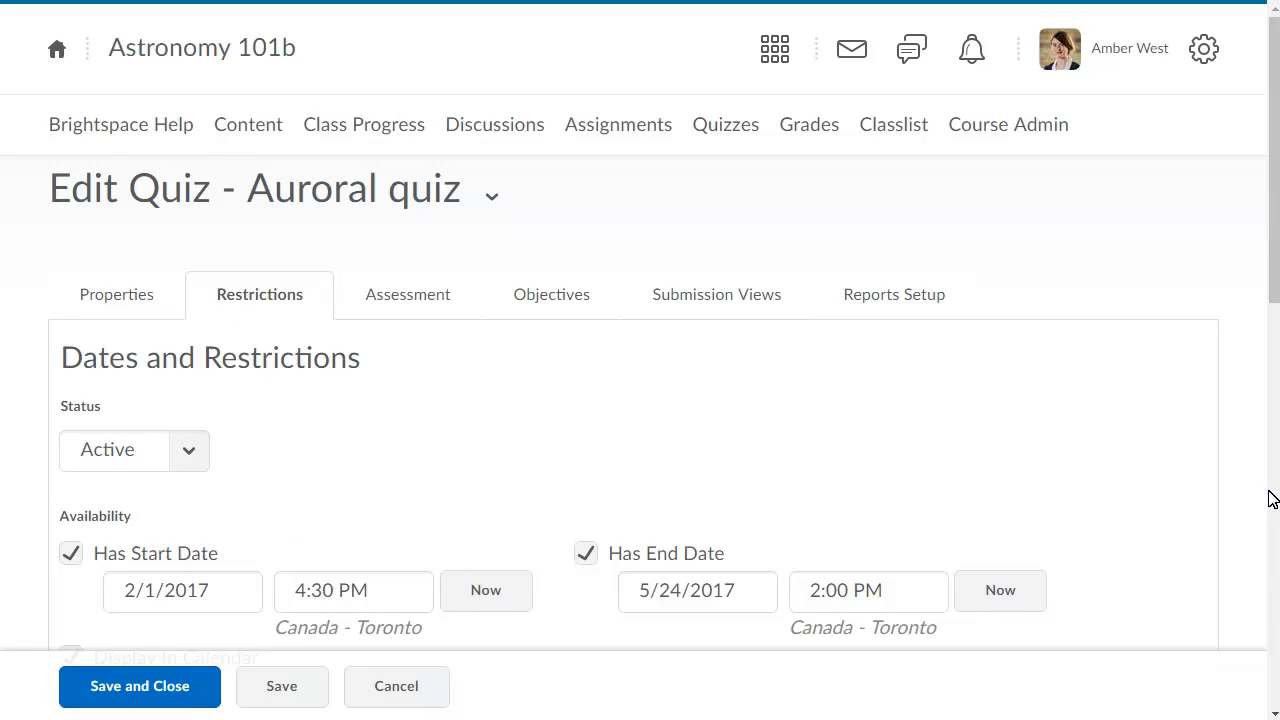
{"action": "scroll", "scroll_direction": "down", "scroll_amount": 3}
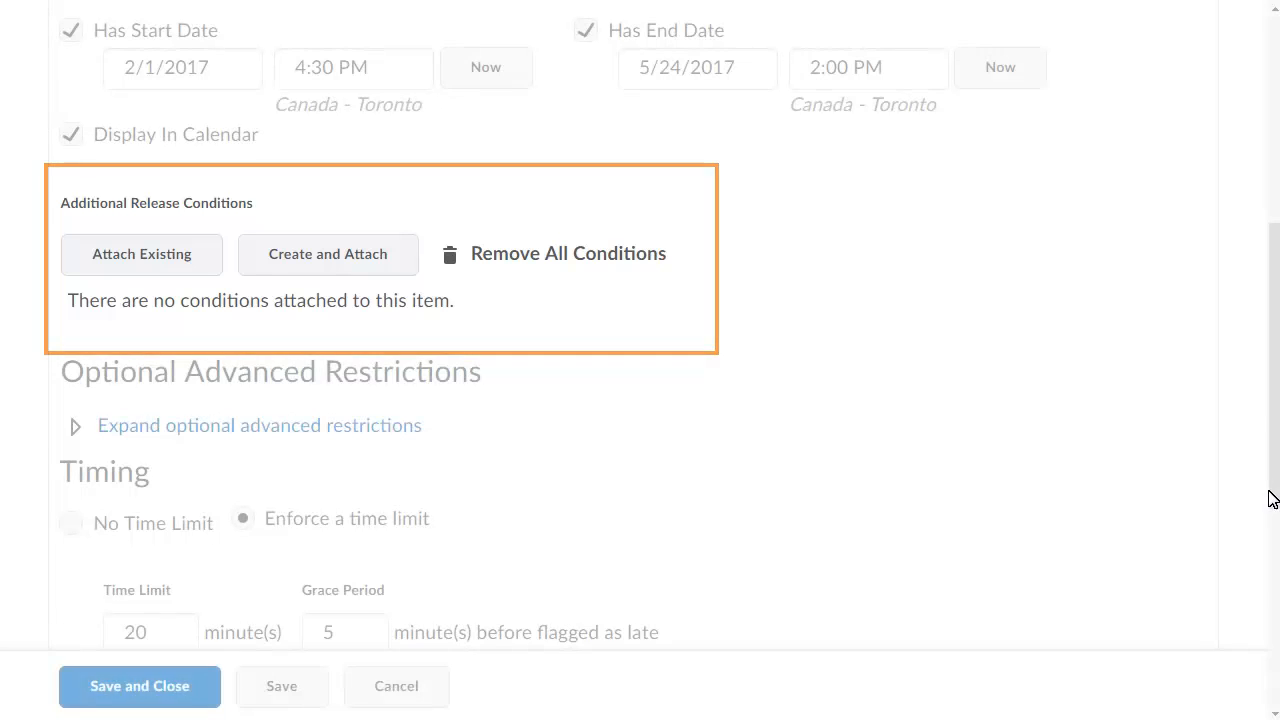
{"action": "left_click", "coordinate": [327, 253]}
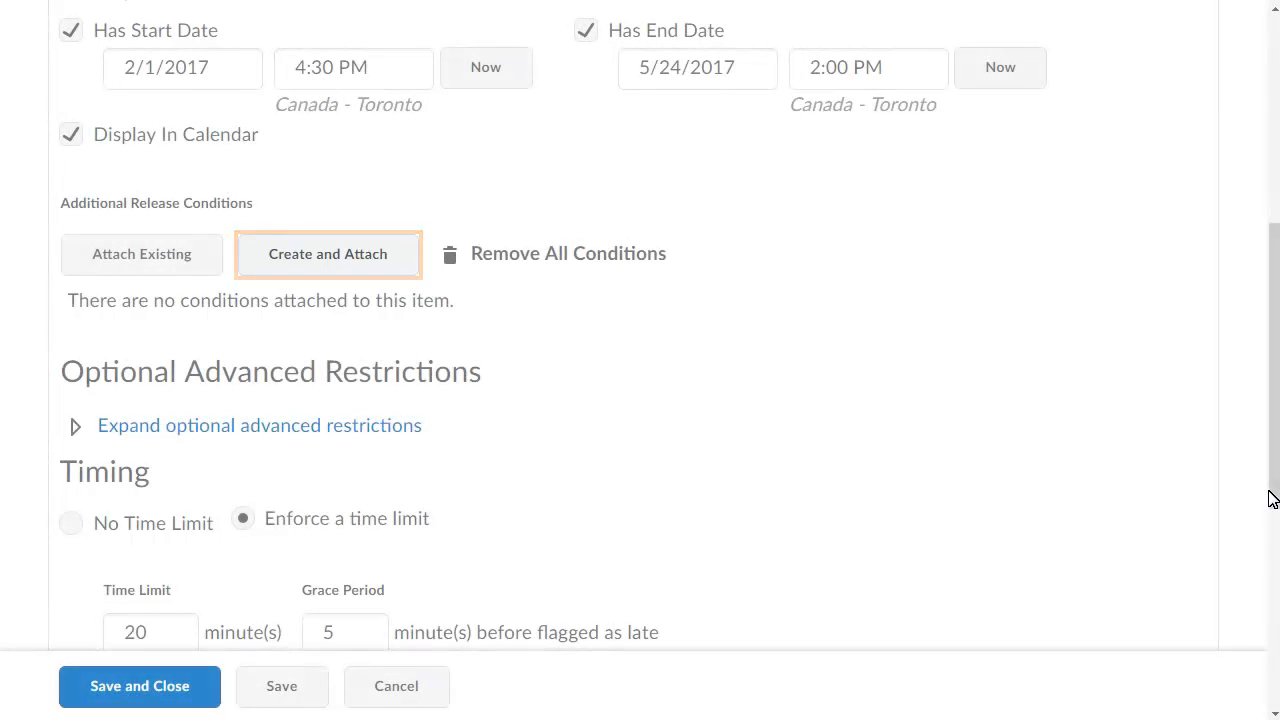
- Start a new release condition with Create and Attach and expand Condition Type
{"action": "left_click", "coordinate": [327, 253]}
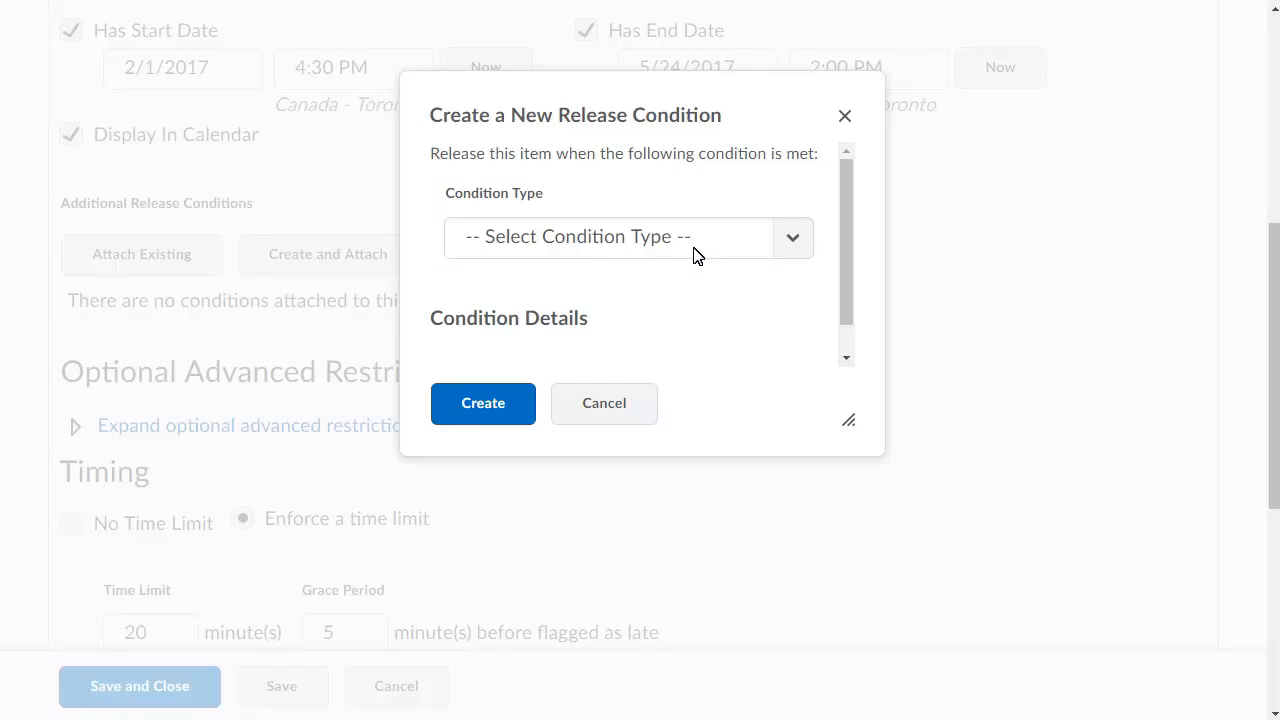
{"action": "left_click", "coordinate": [628, 237]}
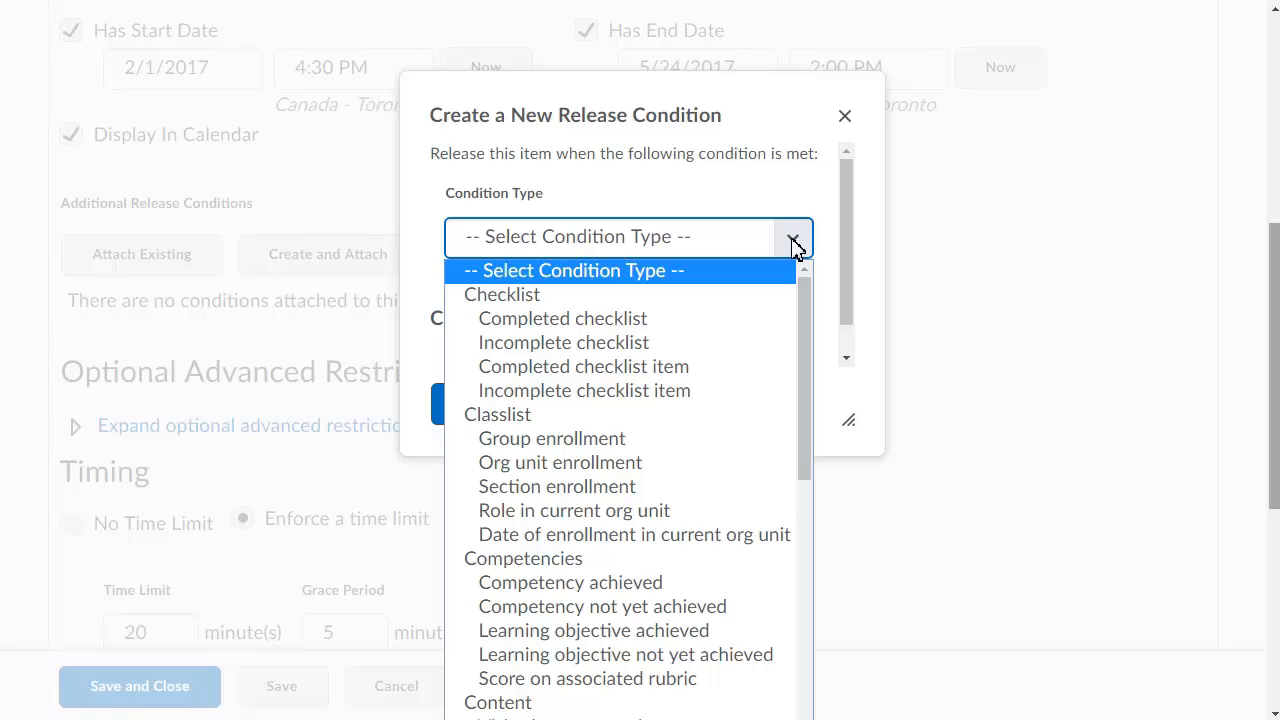
{"action": "mouse_move", "coordinate": [520, 370]}
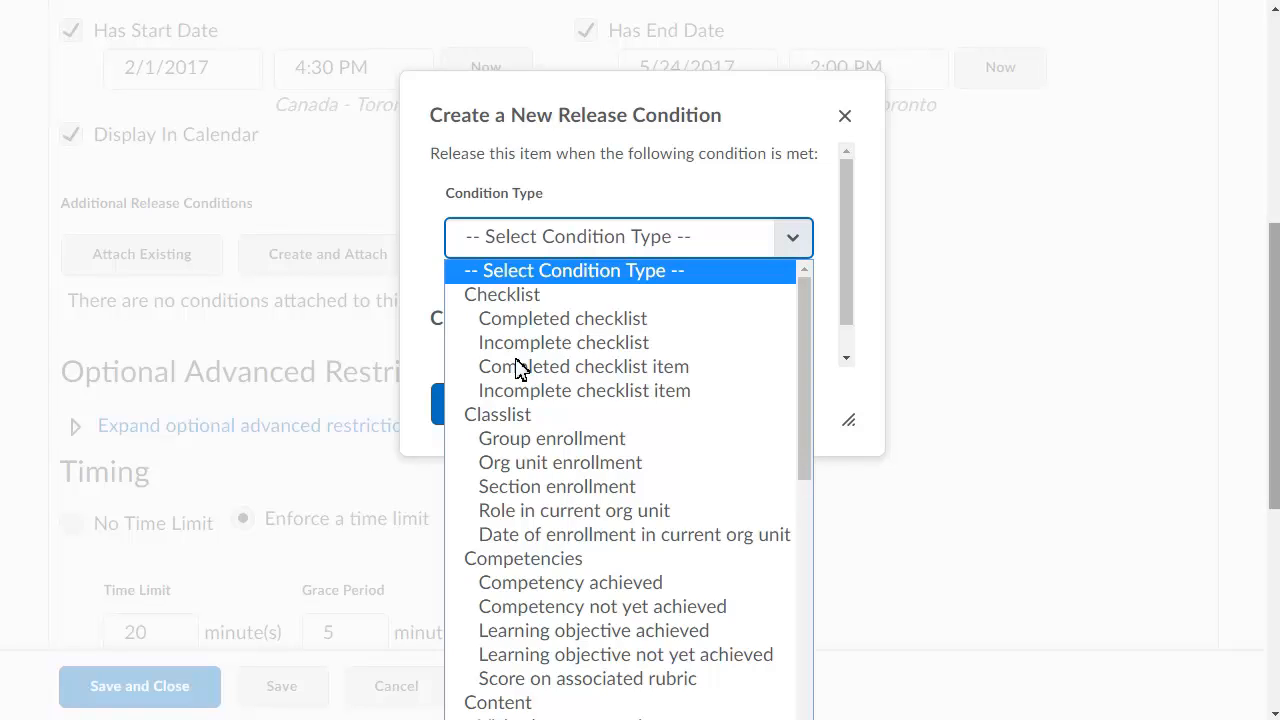
- Set condition type to 'Completed checklist item' and checklist to Activity Checklist
{"action": "left_click", "coordinate": [502, 294]}
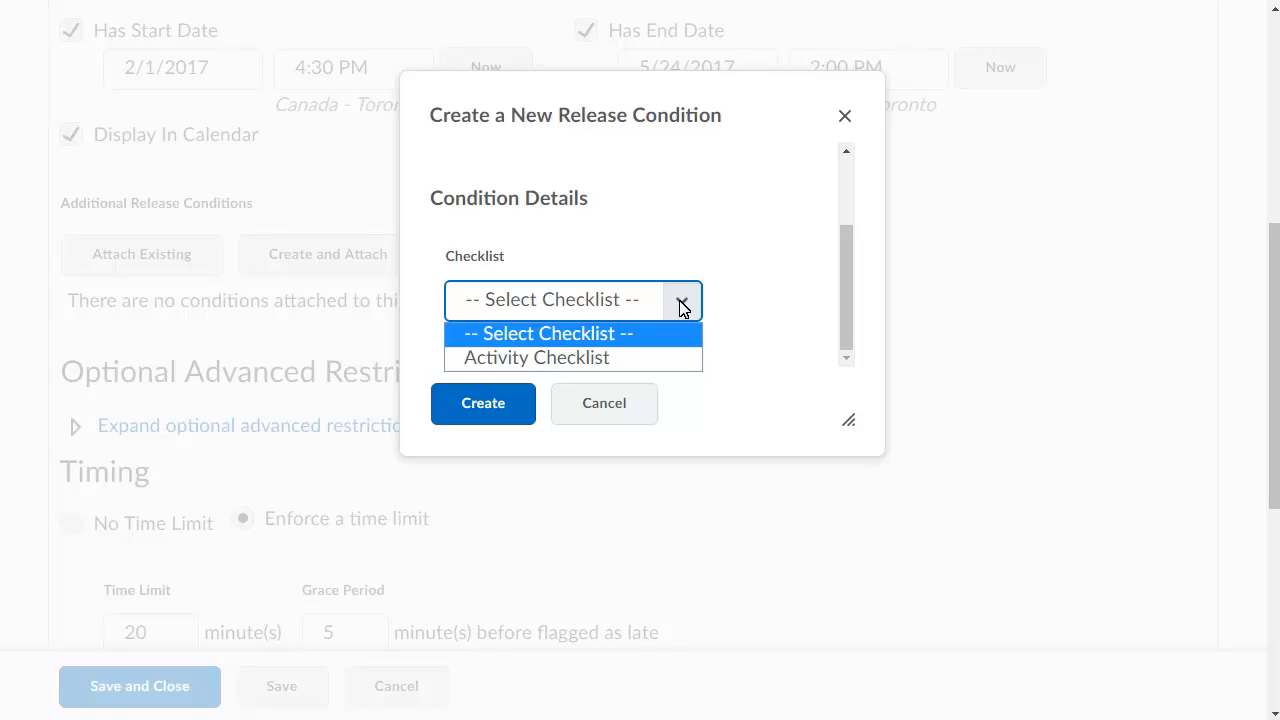
{"action": "mouse_move", "coordinate": [472, 363]}
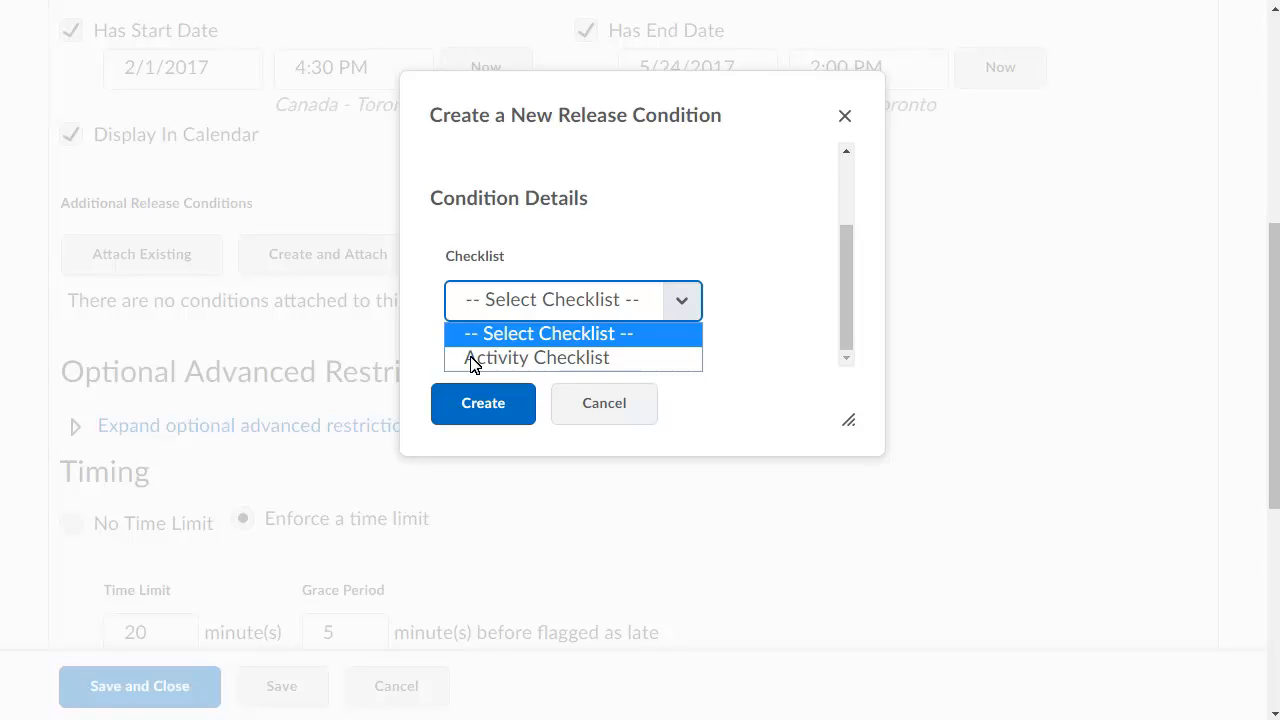
{"action": "left_click", "coordinate": [536, 357]}
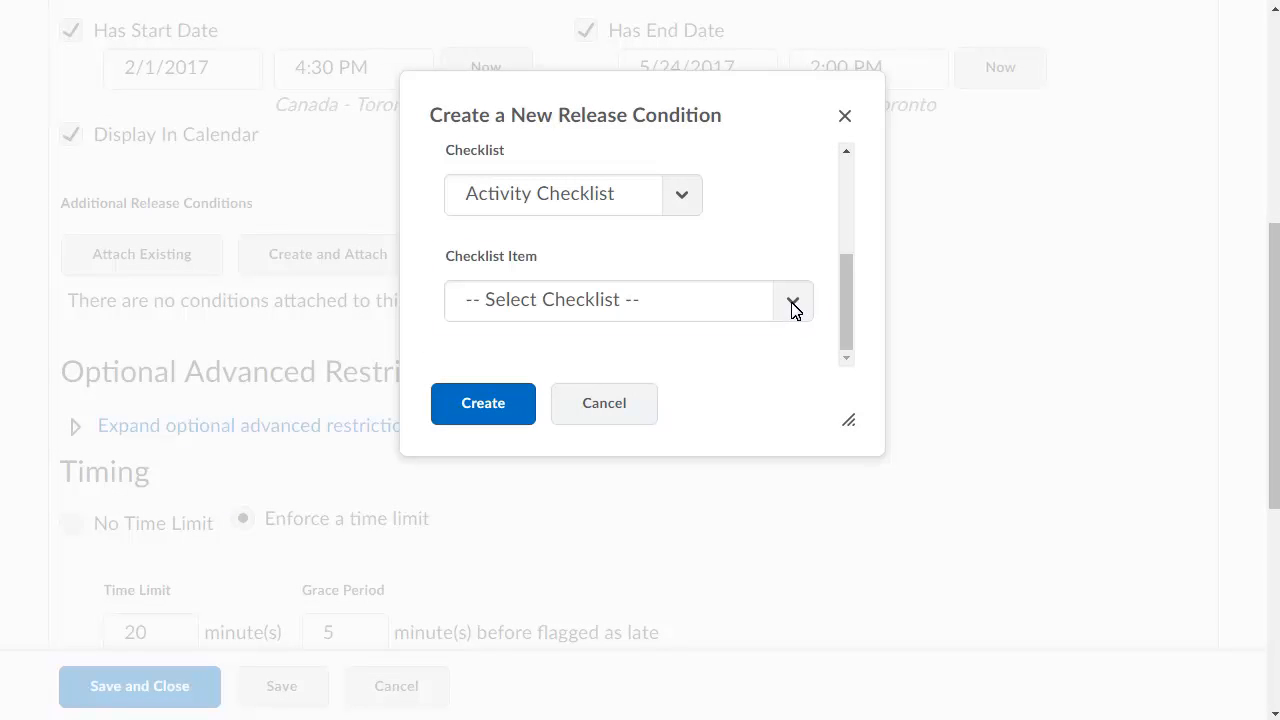
- Select checklist item 'Assignment: What makes aurorae?' and create the condition
{"action": "left_click", "coordinate": [793, 299]}
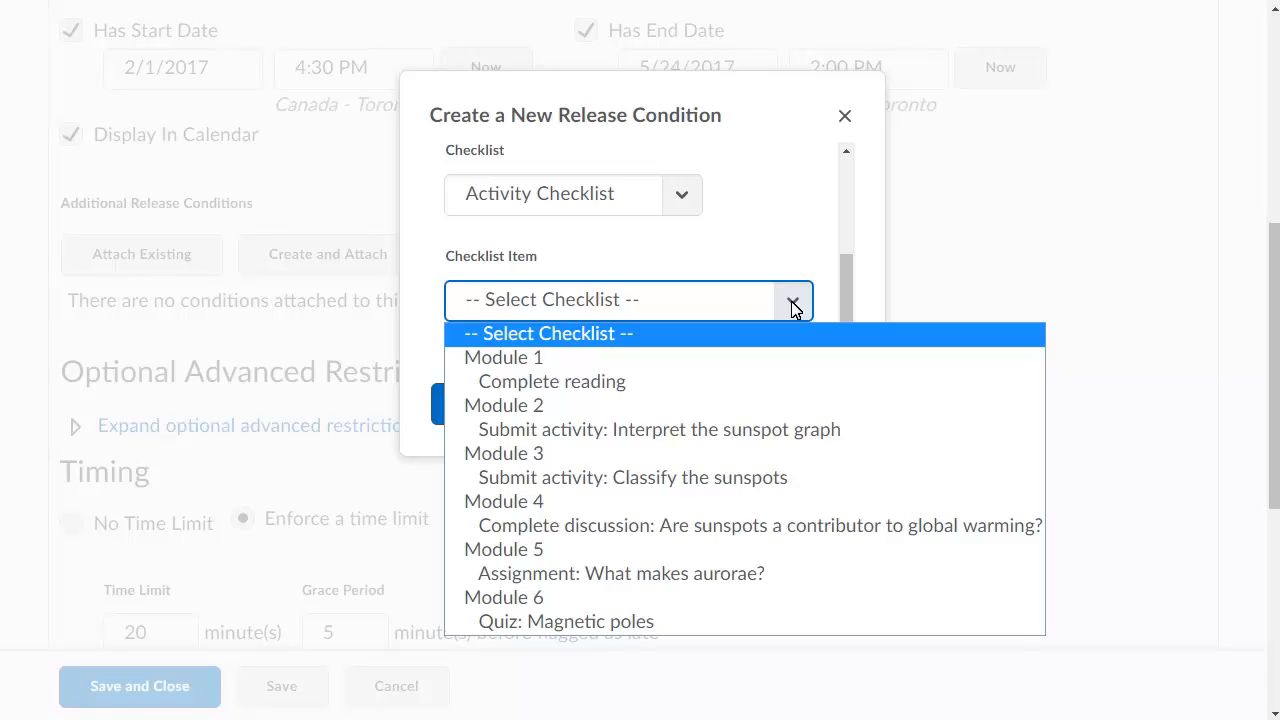
{"action": "left_click", "coordinate": [620, 573]}
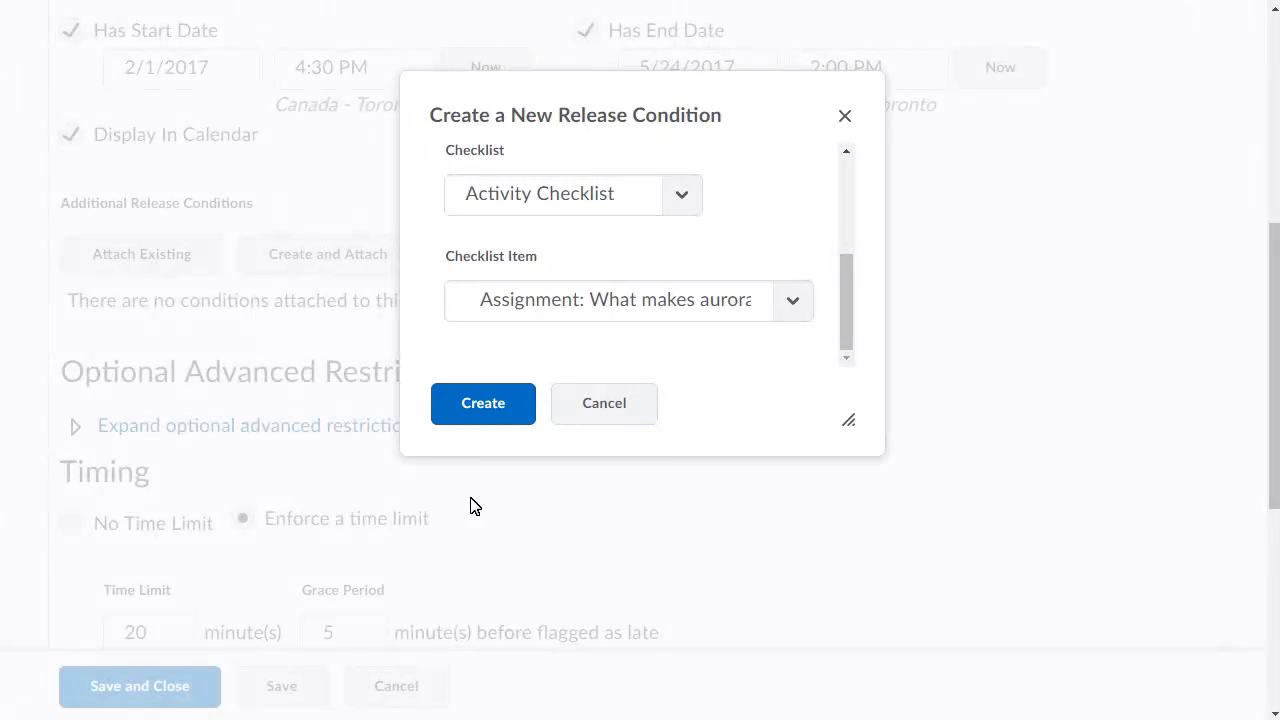
{"action": "left_click", "coordinate": [482, 403]}
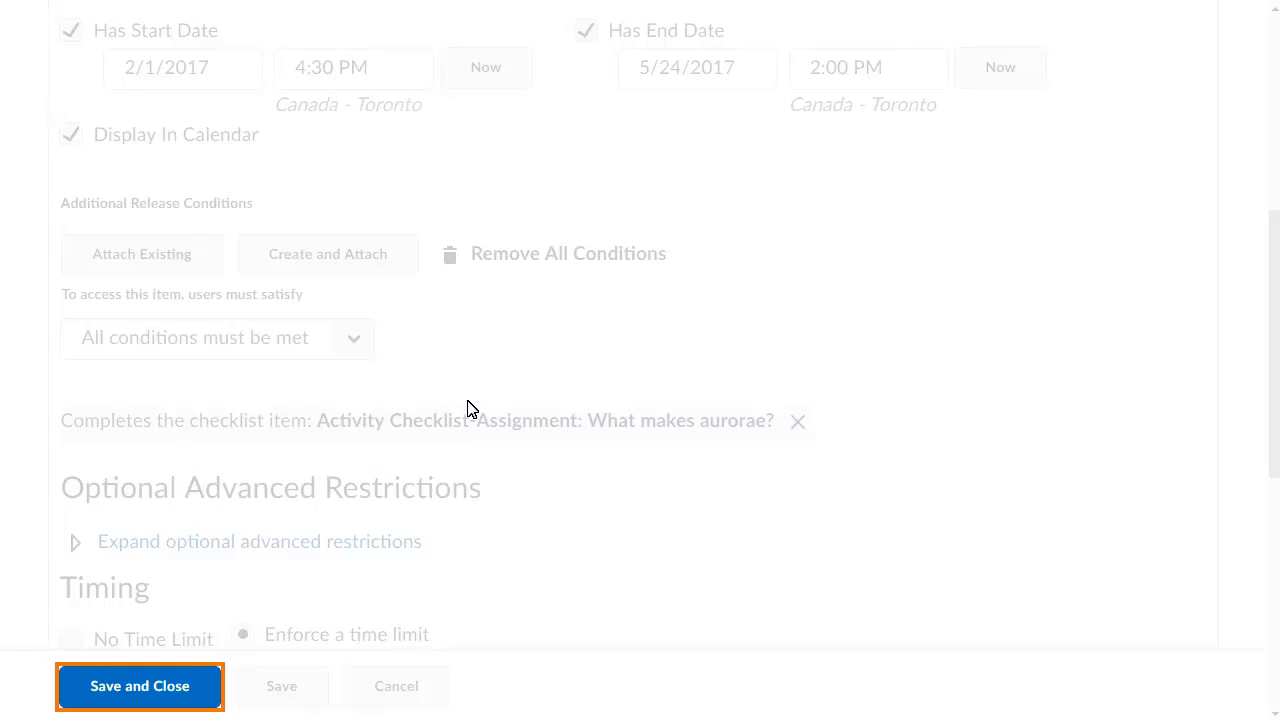